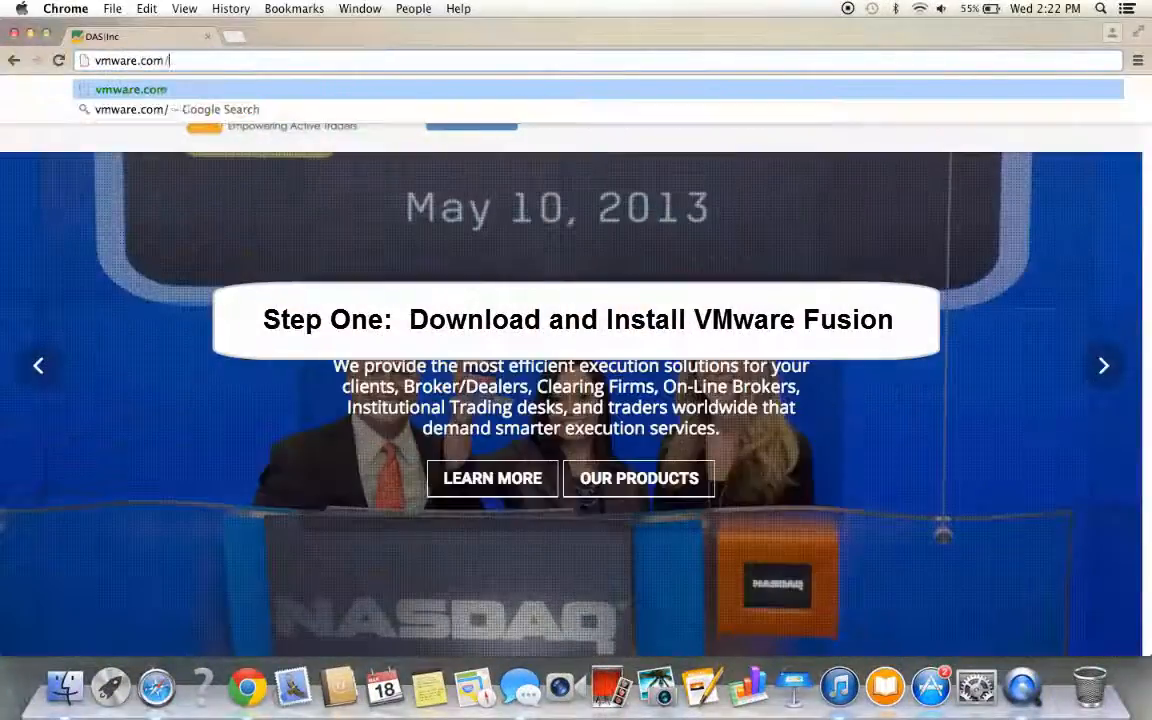
- Download the VMware Fusion 7 trial from vmware.com/products/fusion and open its disk image
text(products/fusion)
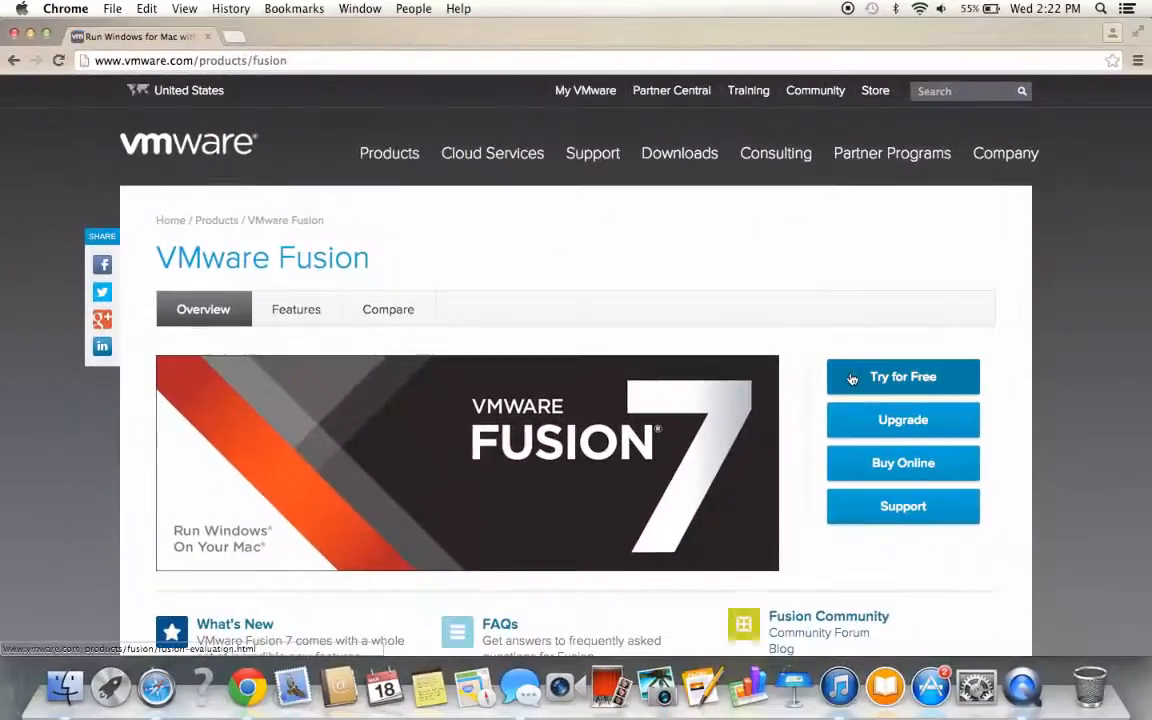
click(902, 376)
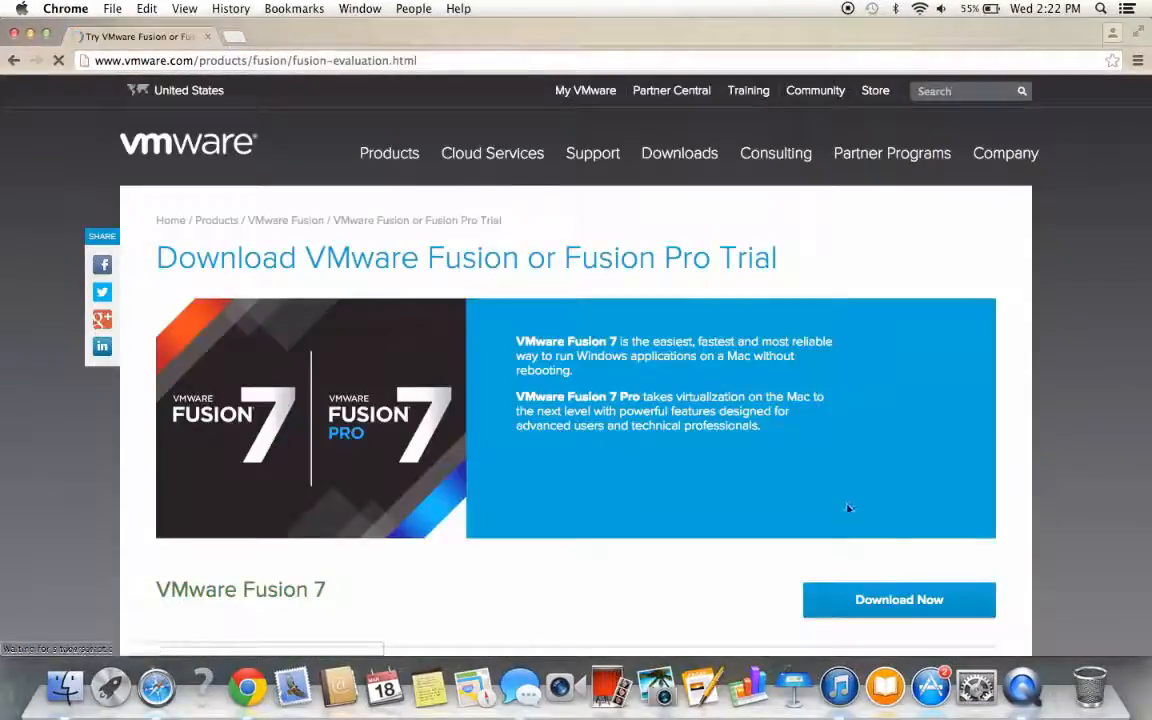
click(898, 600)
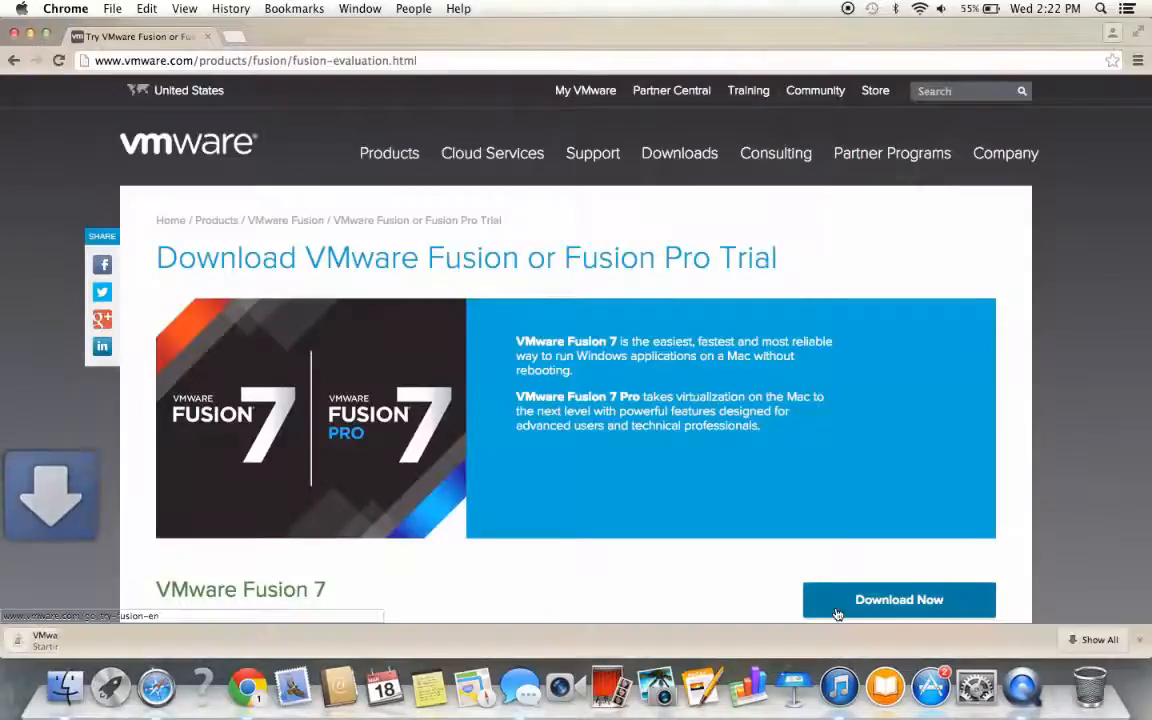
click(898, 600)
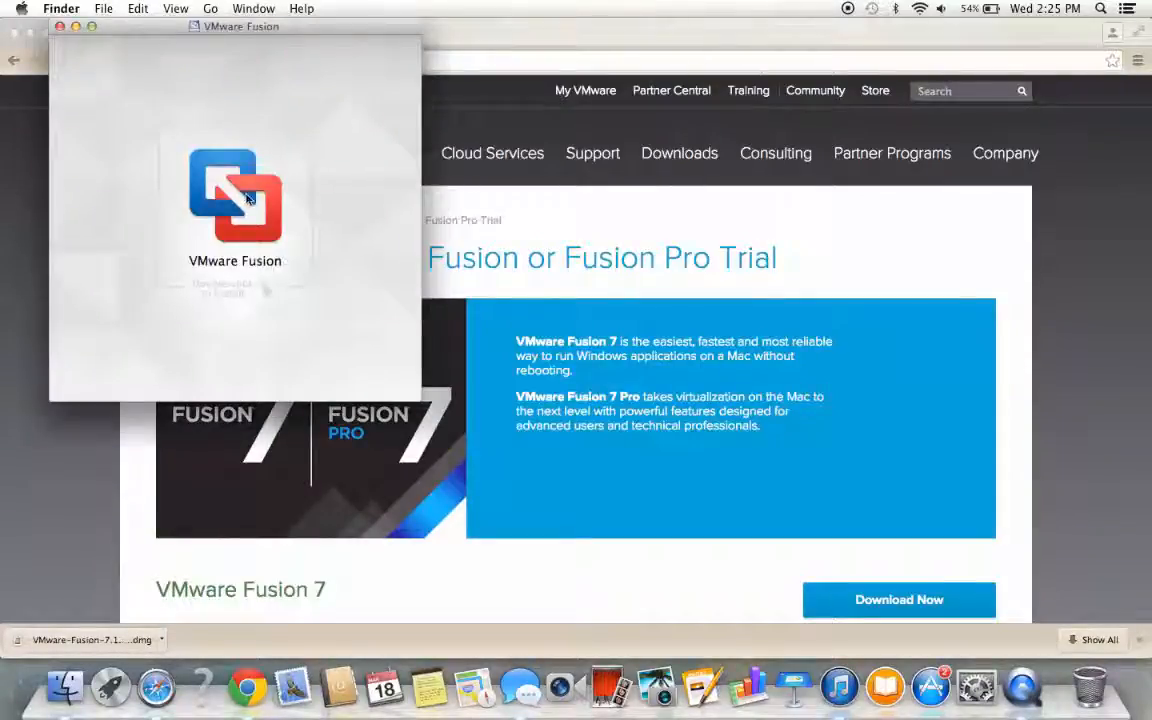
- Launch VMware Fusion from the disk image and allow the internet-downloaded app to open
double_click(236, 196)
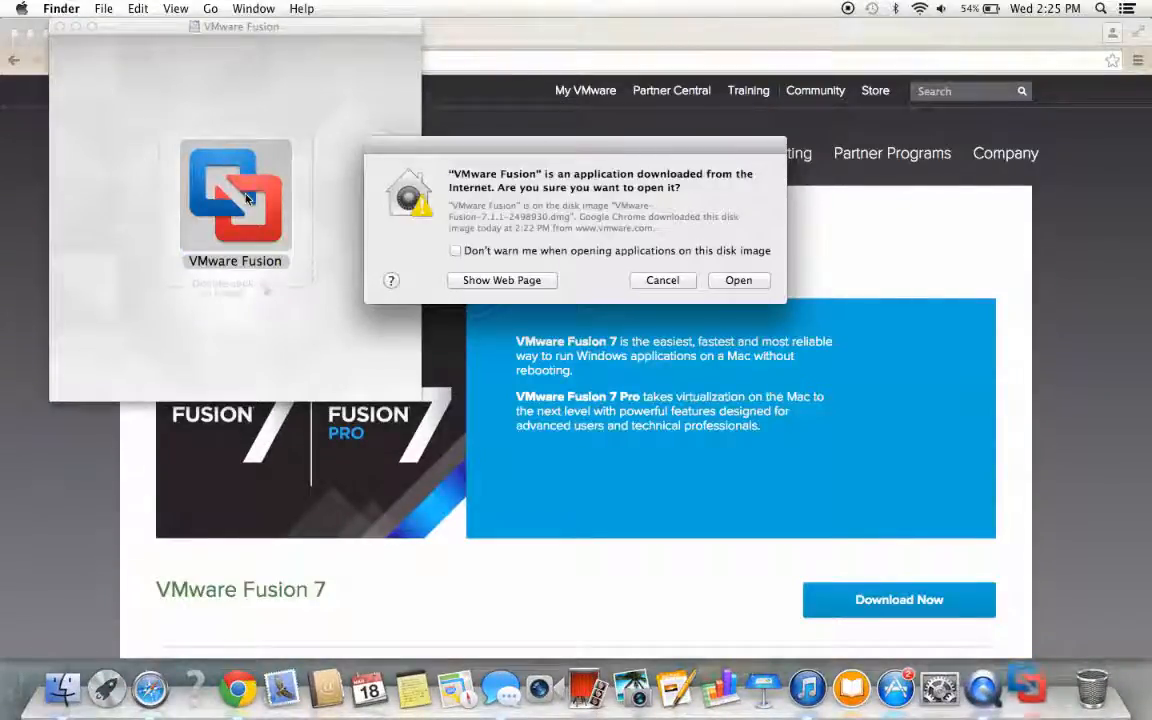
mouse_move(722, 276)
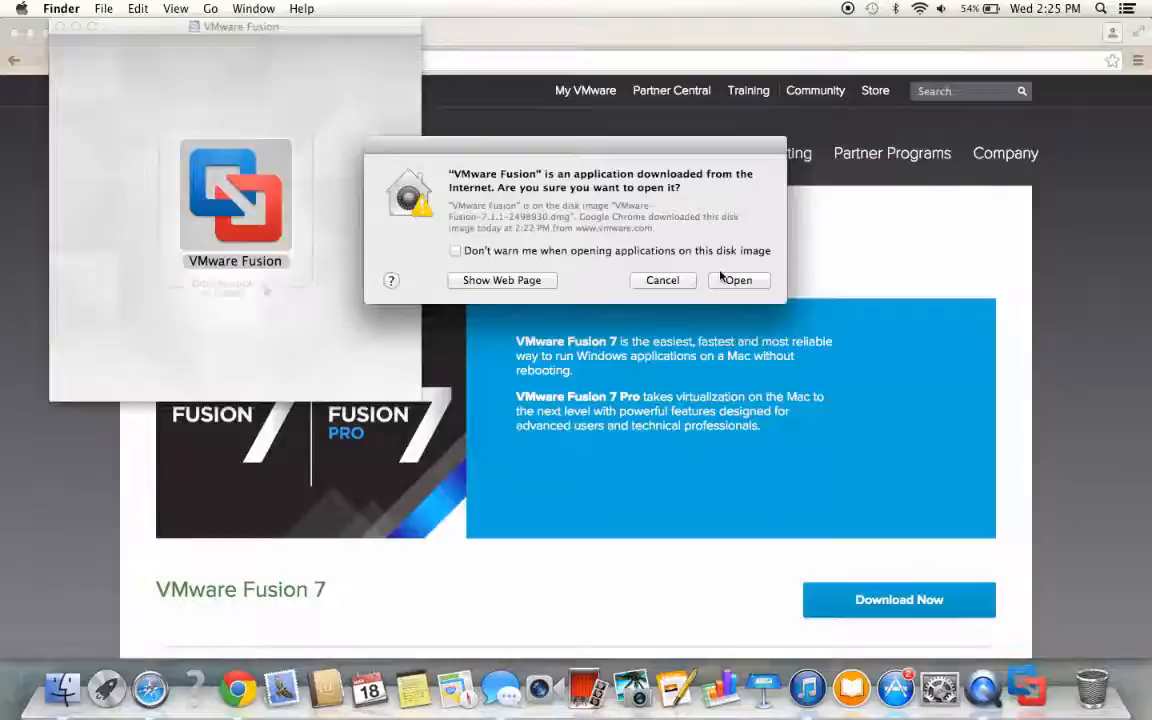
click(738, 280)
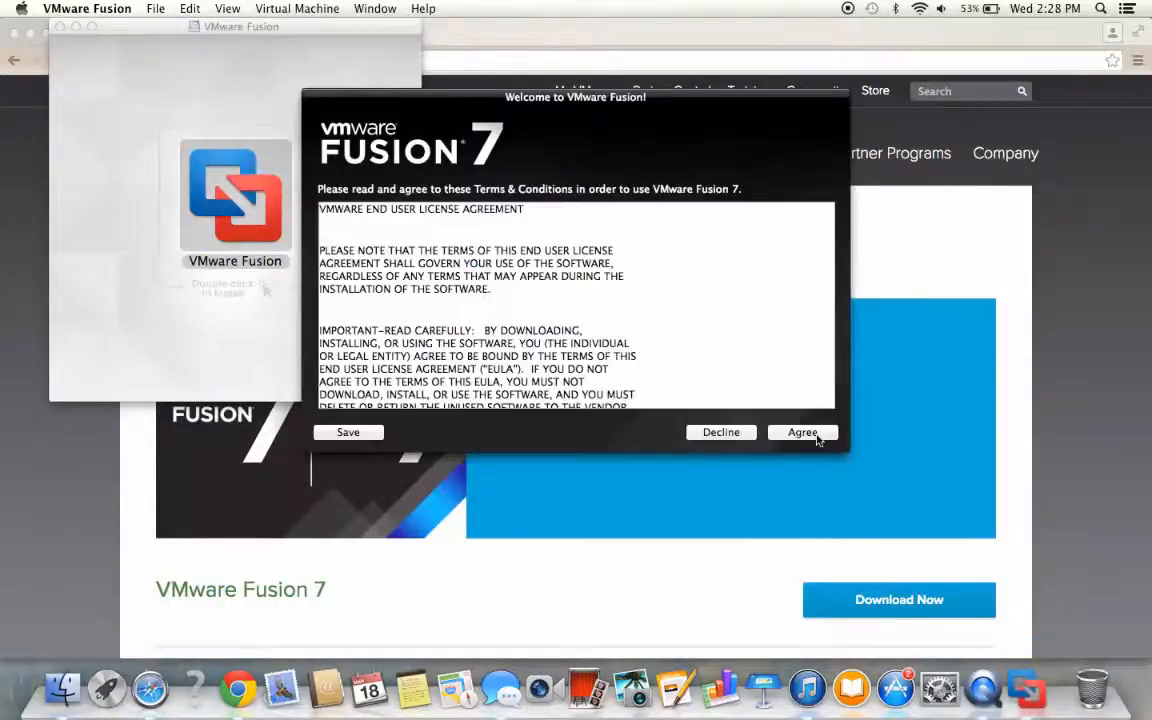
click(802, 432)
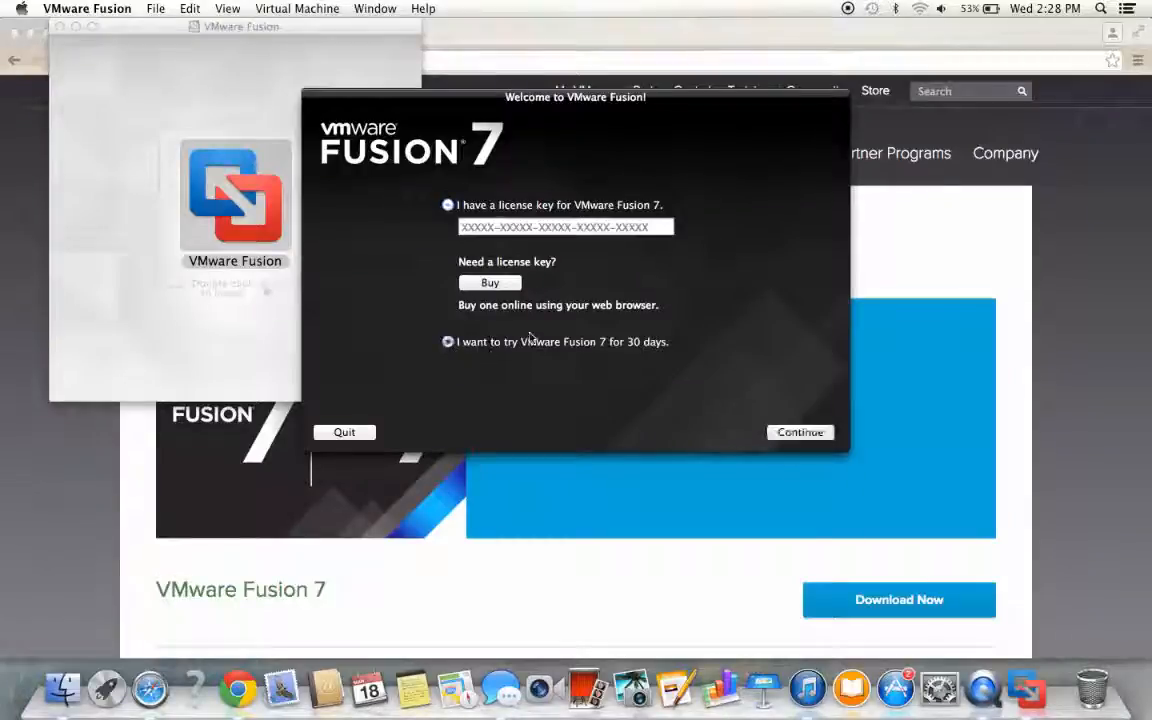
click(800, 432)
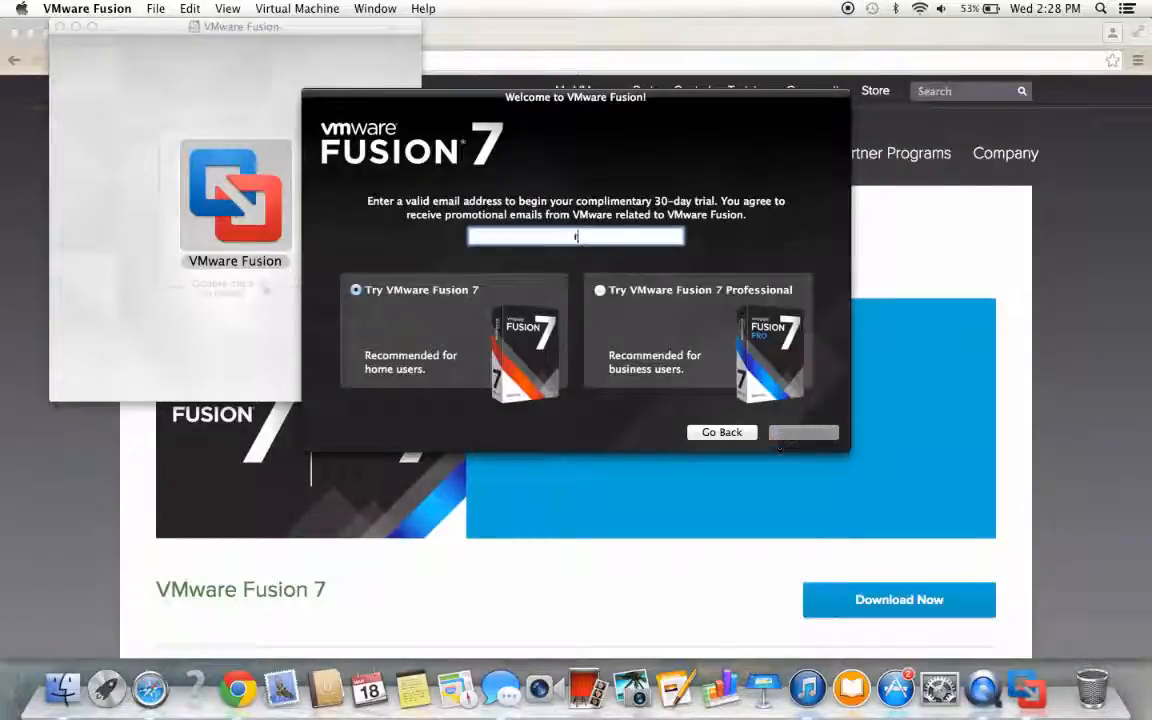
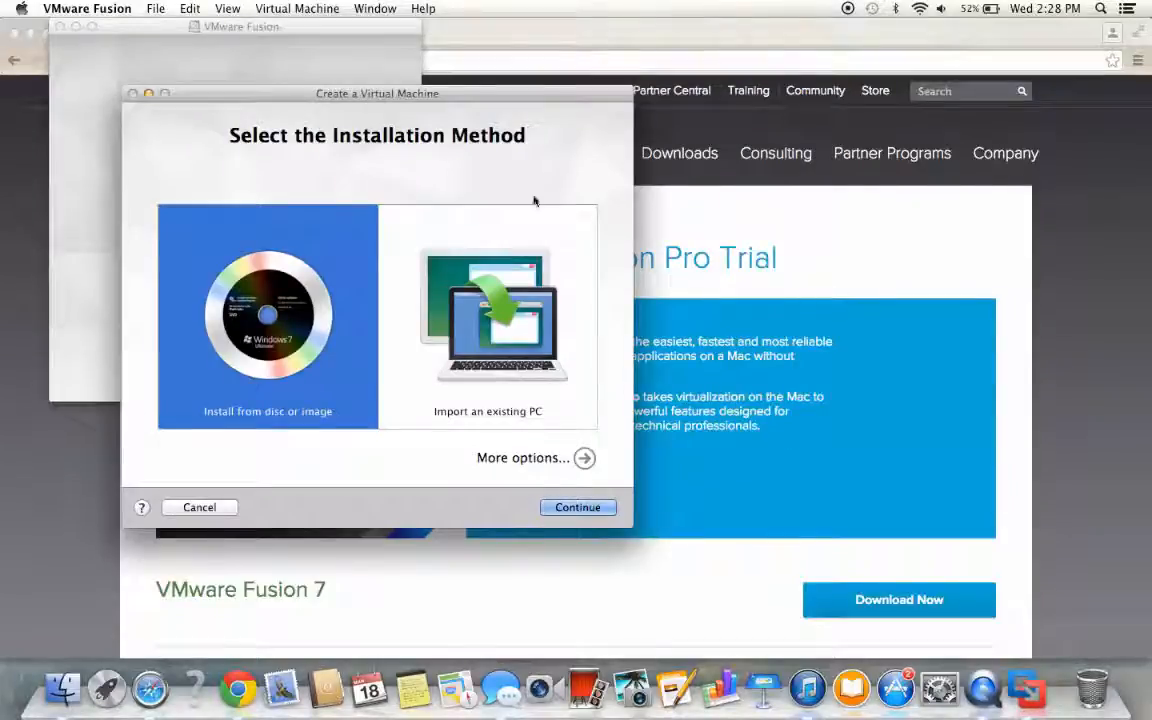
mouse_move(570, 186)
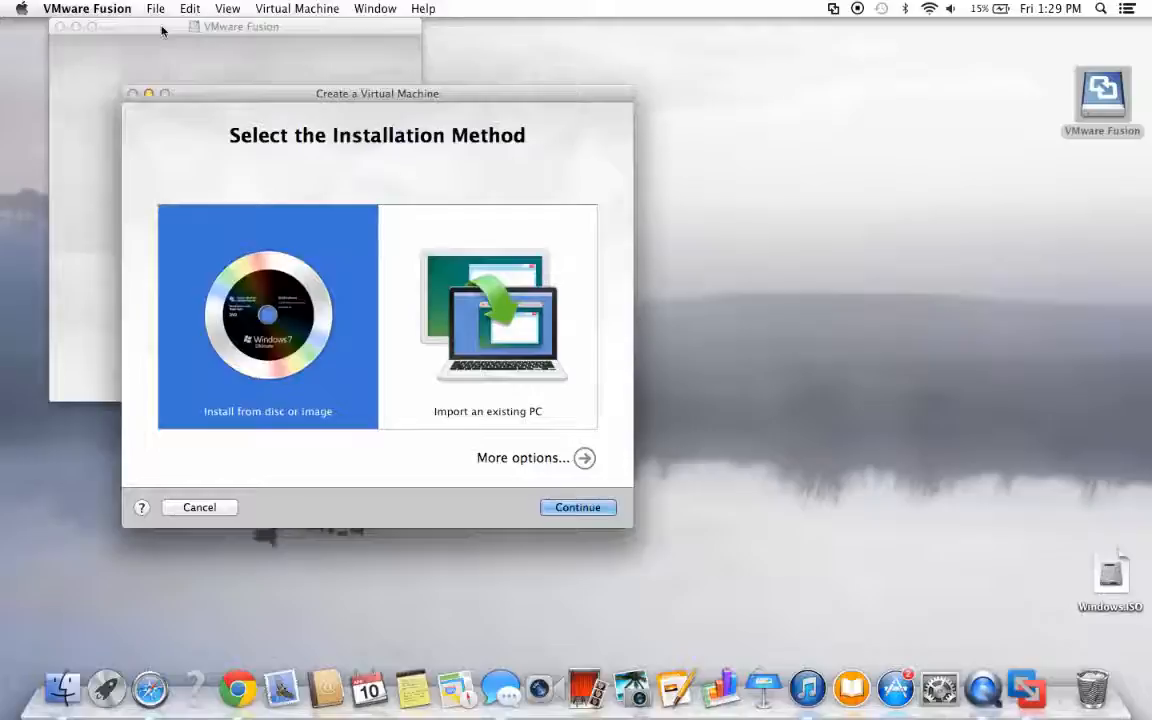
- Install from the Windows.ISO image with Easy Install and the Windows 7 Home Basic edition
click(576, 508)
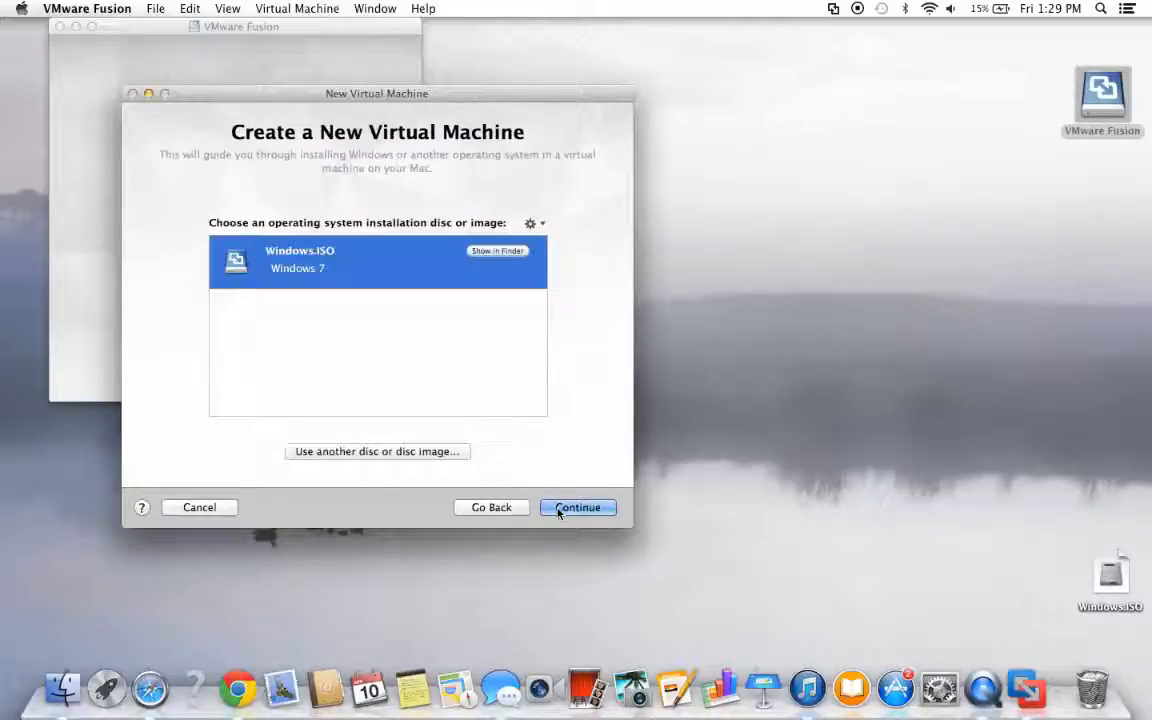
click(576, 508)
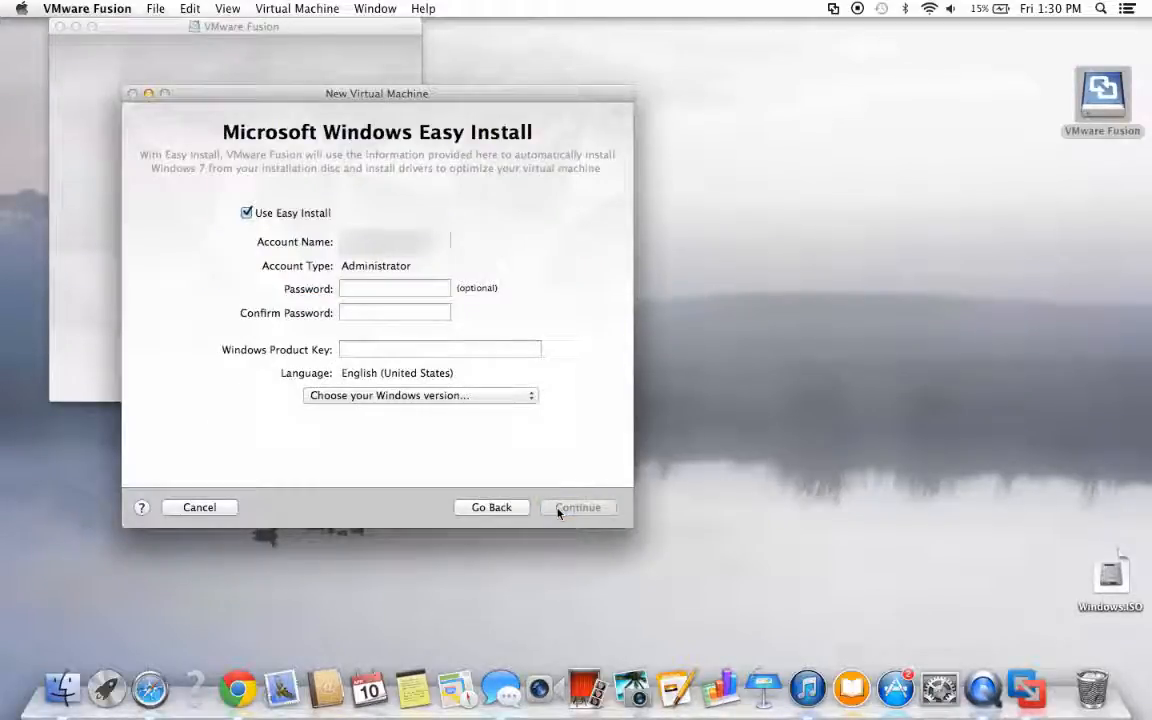
click(420, 396)
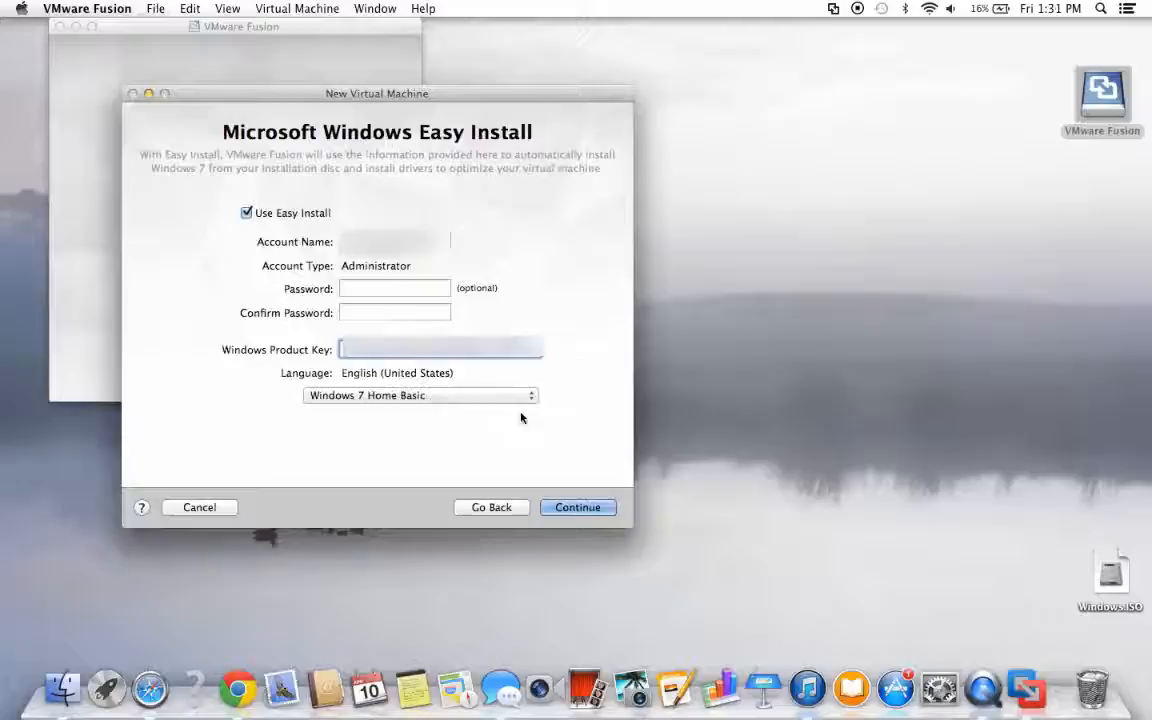
click(576, 508)
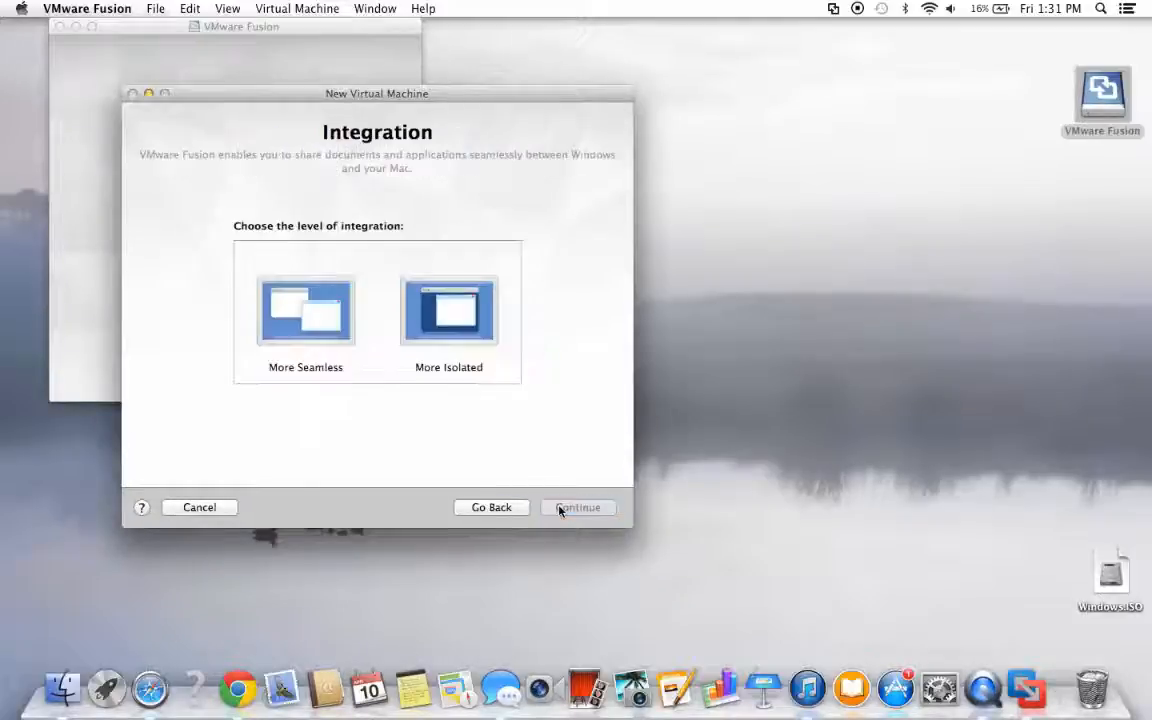
- Set the integration level to More Isolated and continue to the summary
click(304, 312)
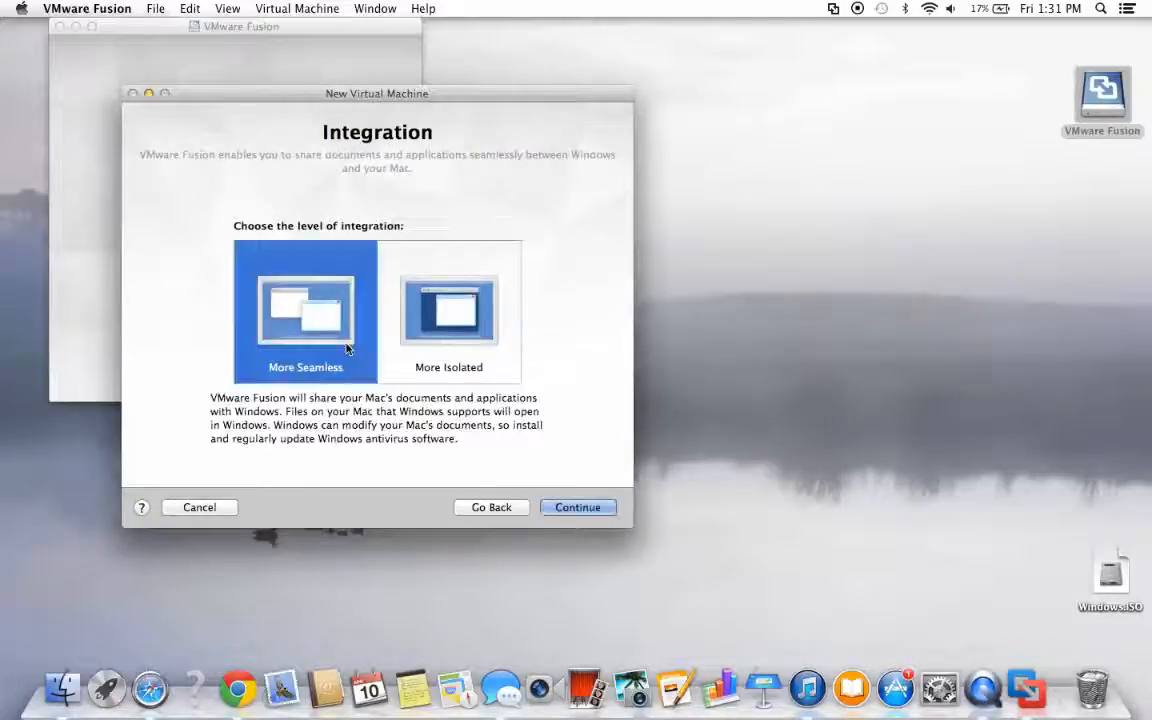
mouse_move(448, 340)
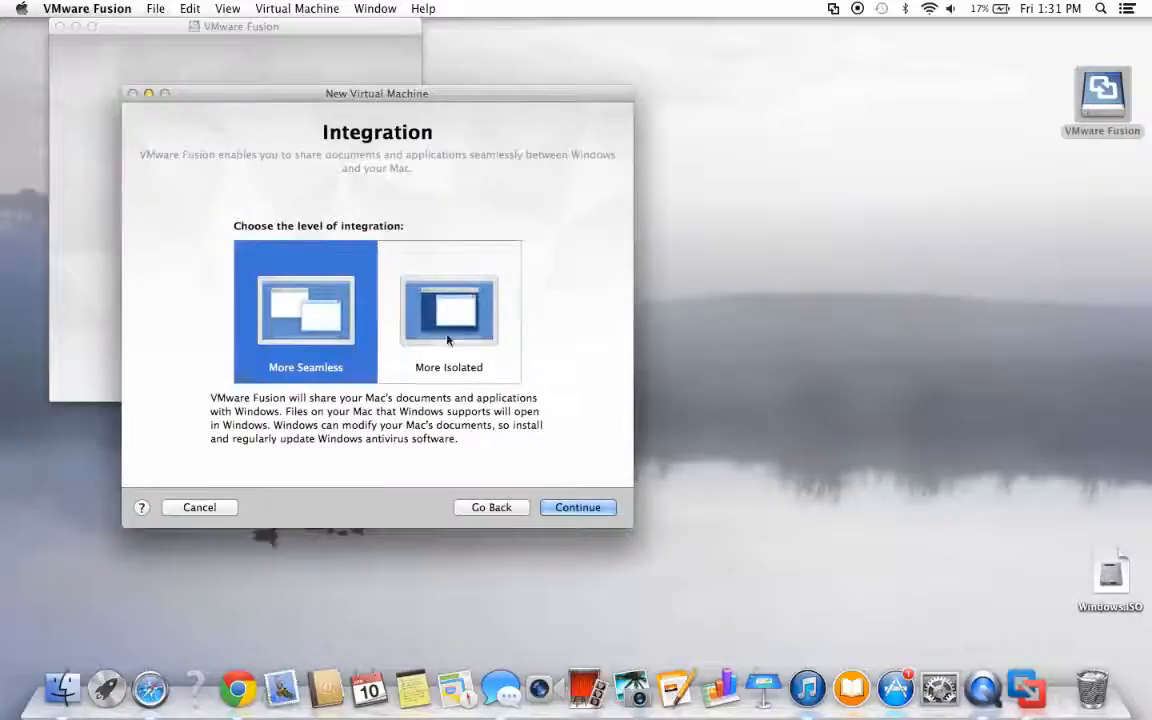
click(448, 312)
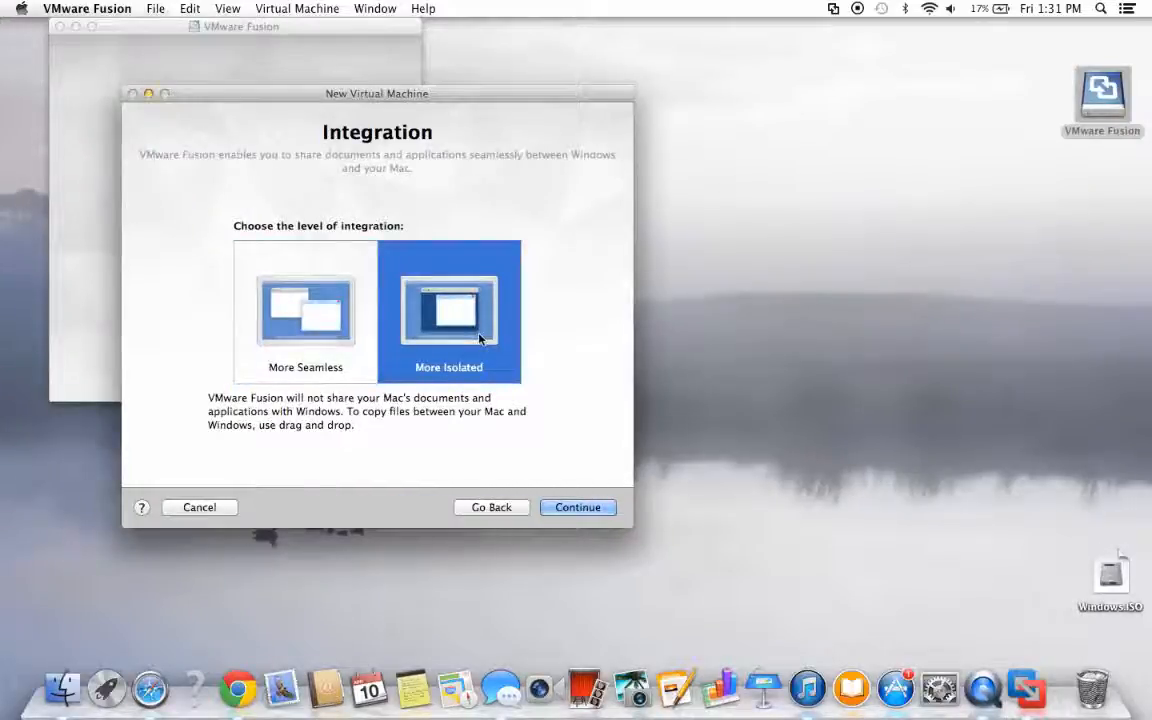
click(576, 508)
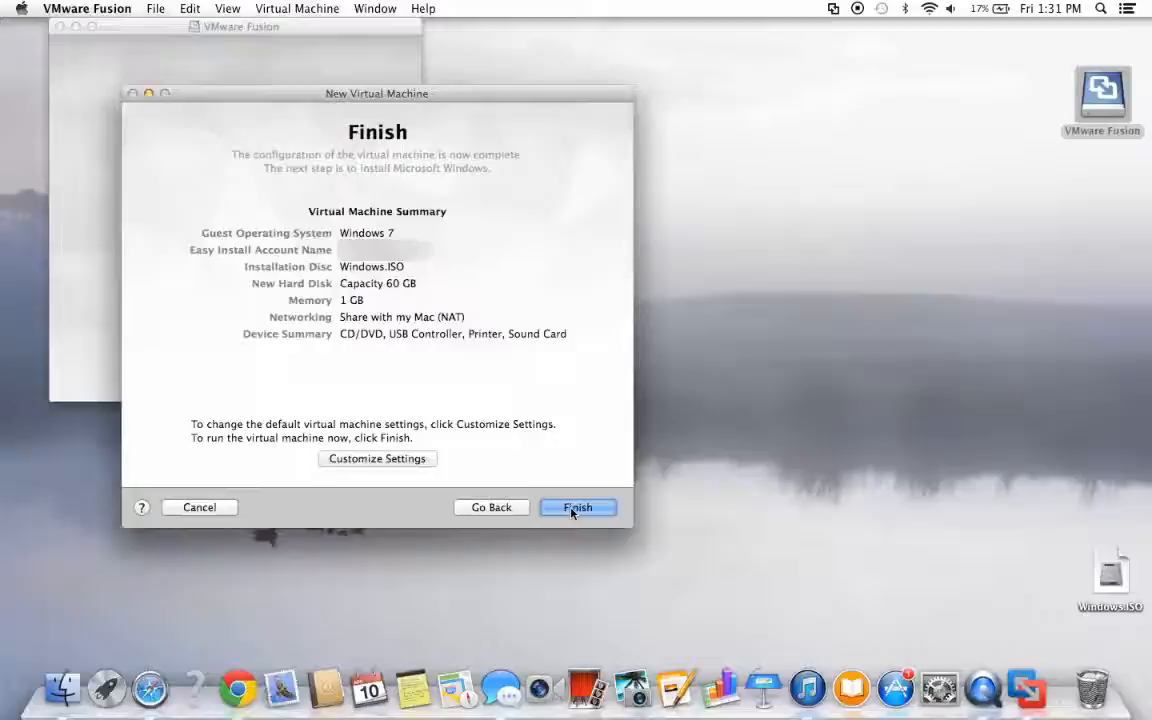
- Finish setup and save the virtual machine as Windows 7 in the Virtual Machines folder
click(576, 508)
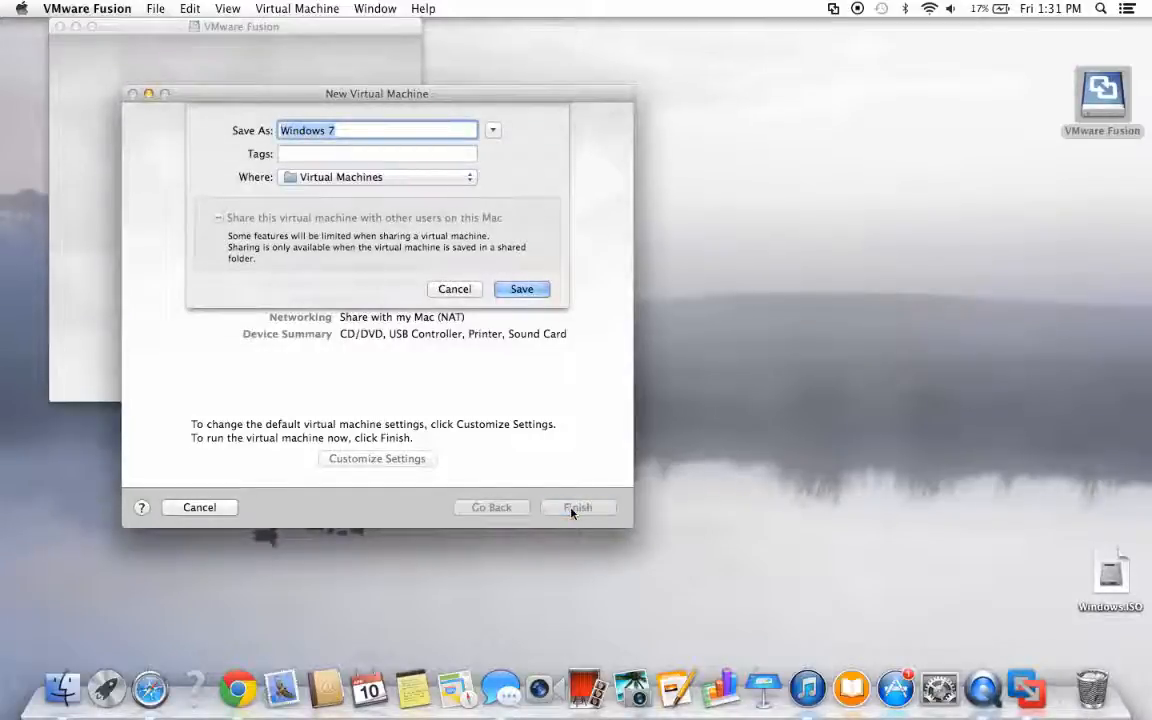
click(520, 288)
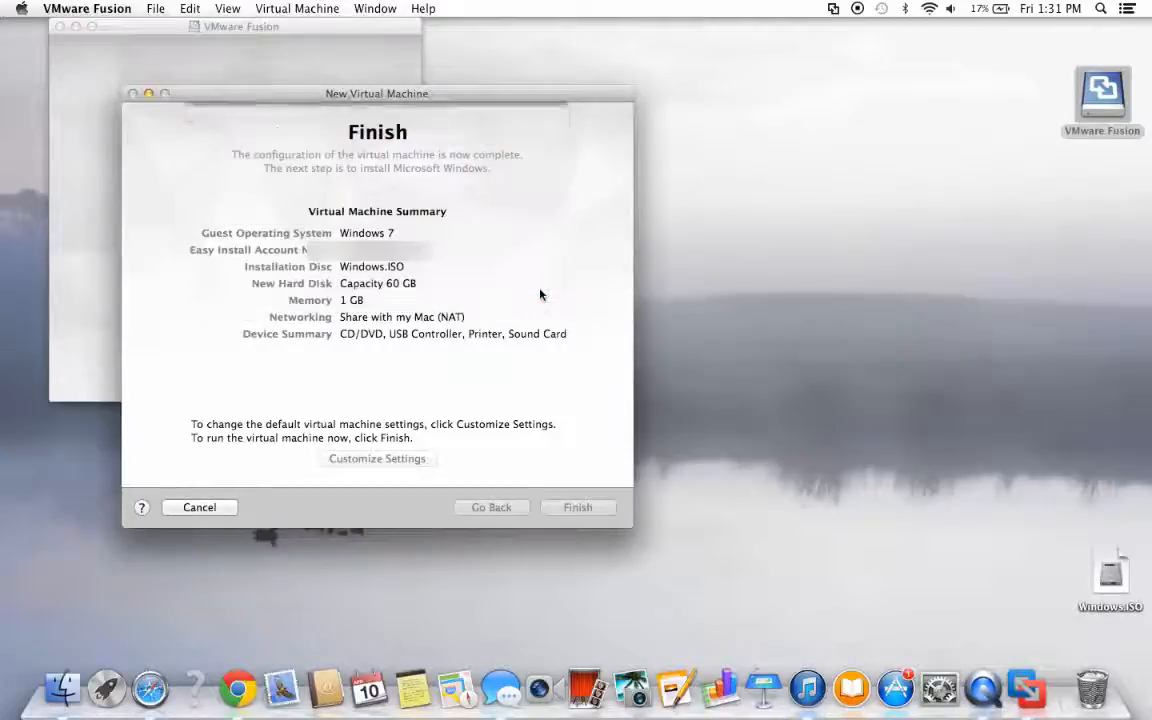
click(578, 508)
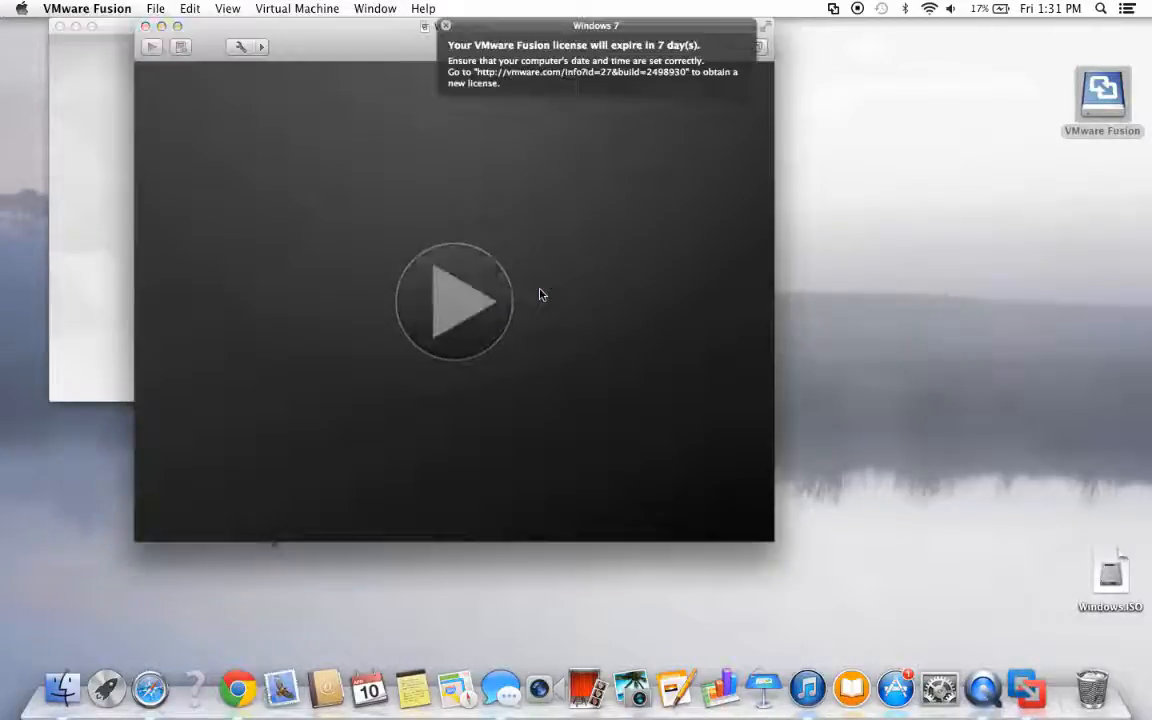
- Power on the Windows 7 virtual machine and set its network location to Work network
click(454, 302)
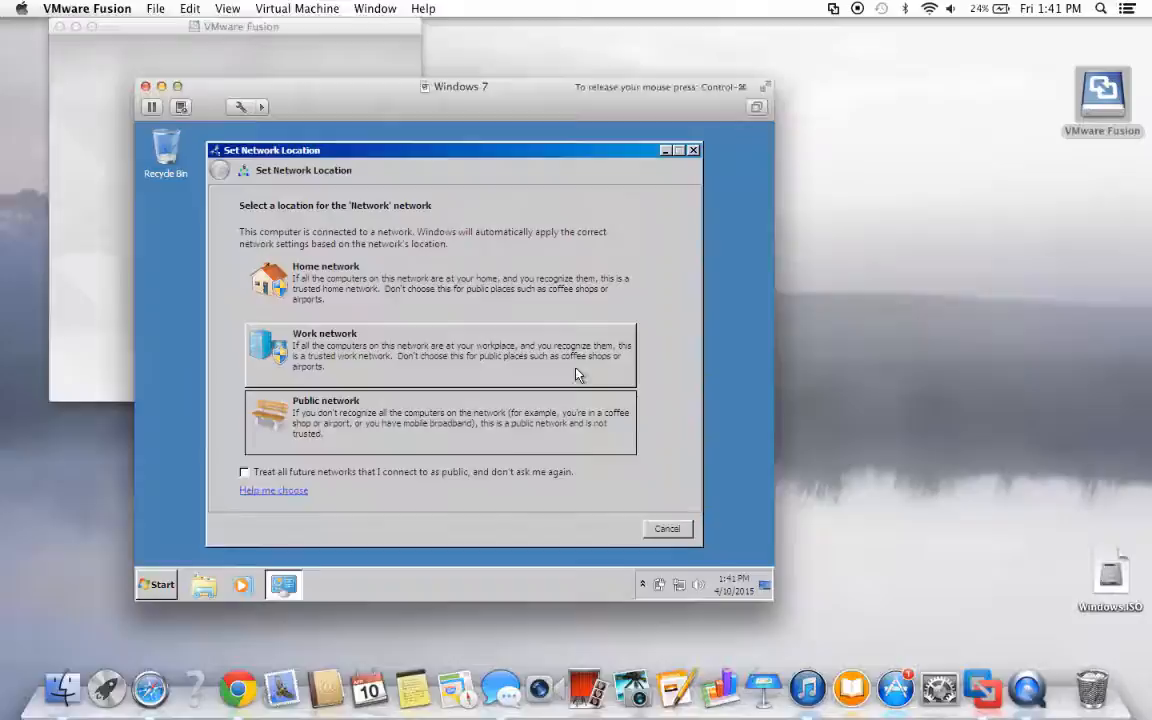
click(666, 528)
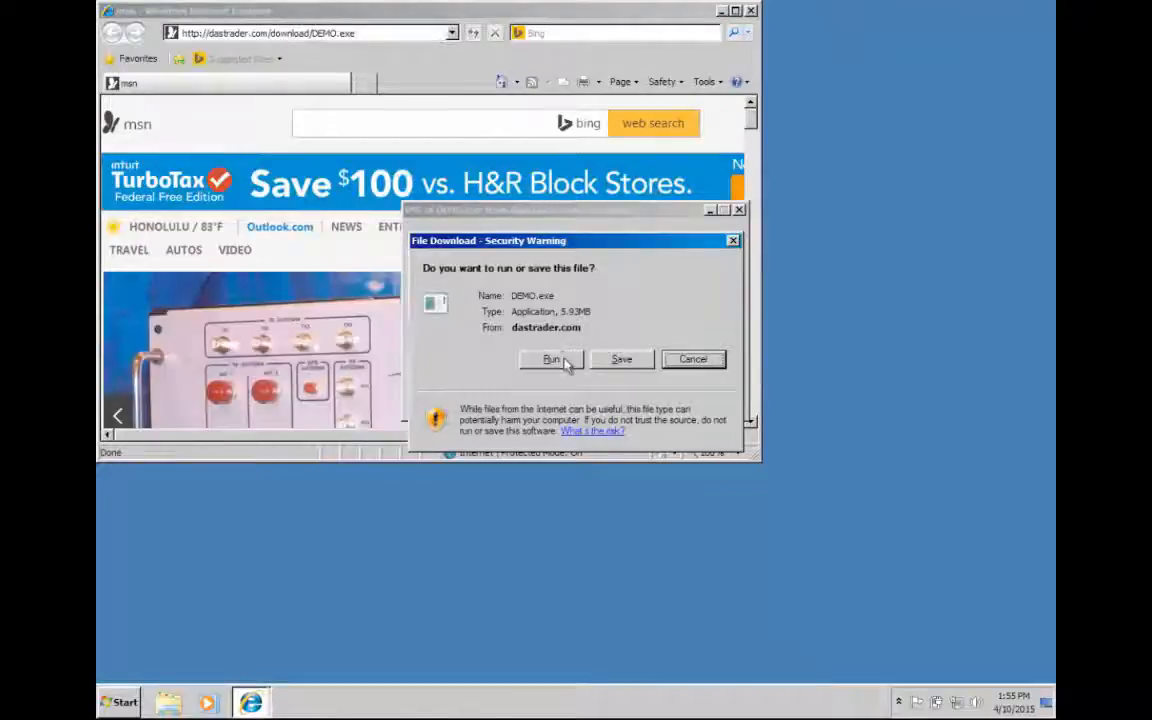
- Run the DEMO.exe installer and finish the wizard with Run DAS Trader checked
click(550, 360)
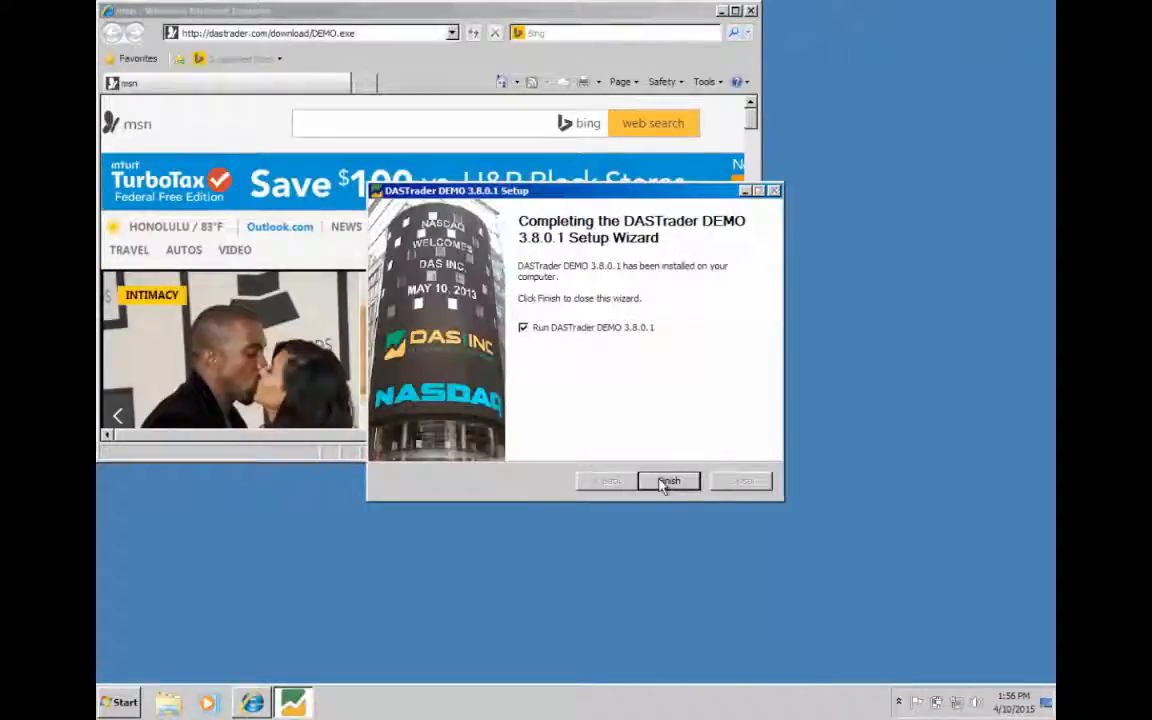
click(668, 480)
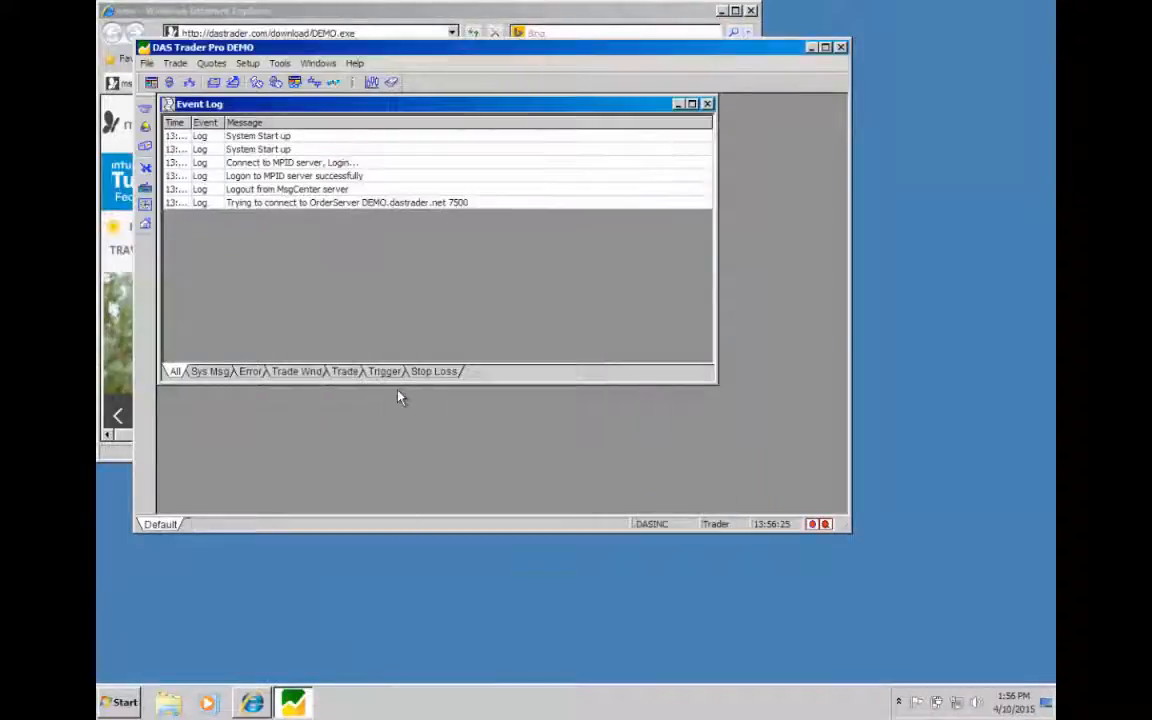